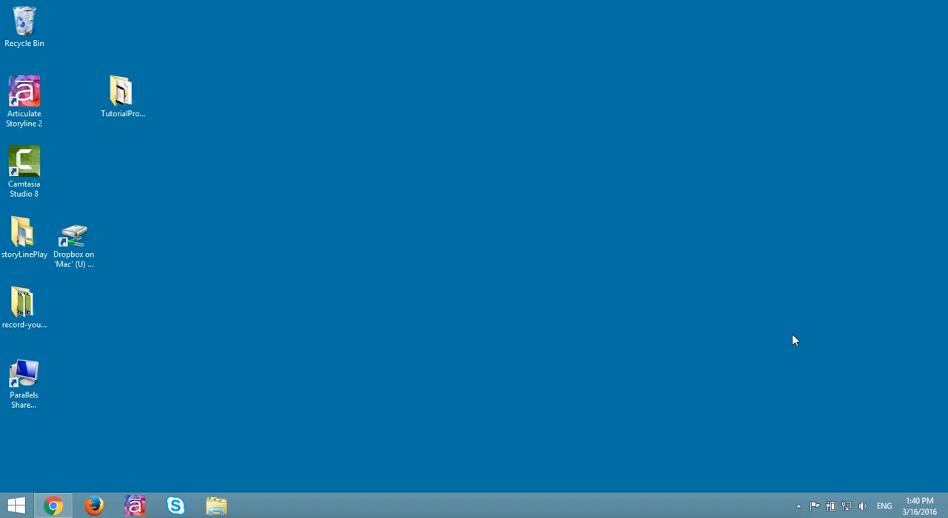
mouse_move(661, 263)
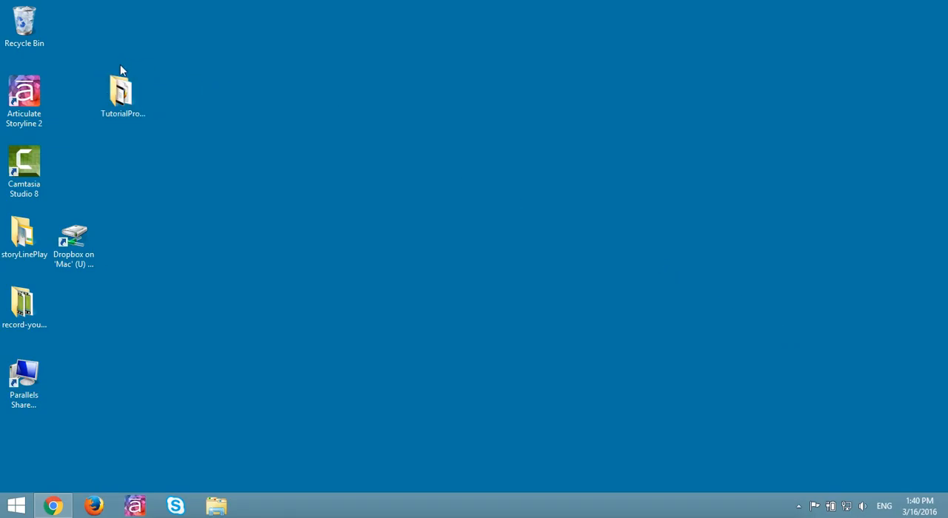
mouse_move(134, 69)
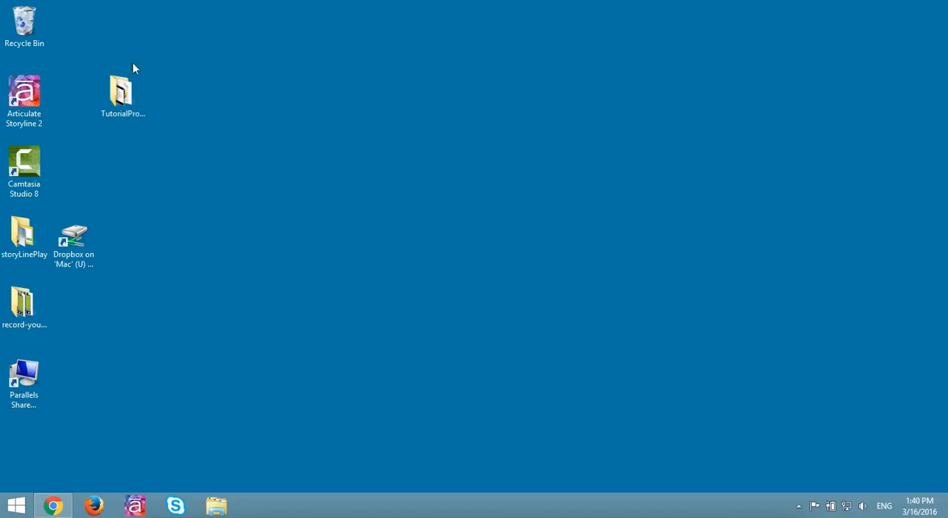
mouse_move(147, 142)
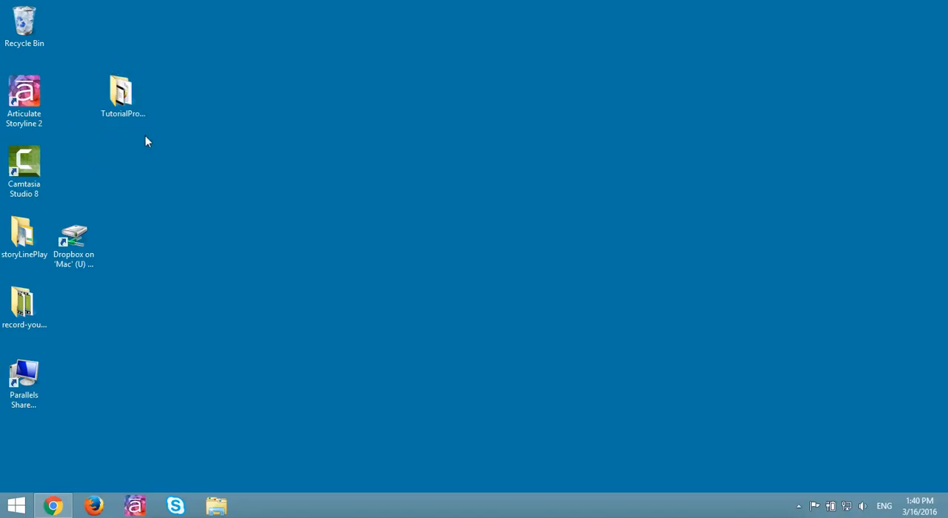
- Zip the desktop TutorialProject folder into TutorialProject.zip beside the original
click(123, 92)
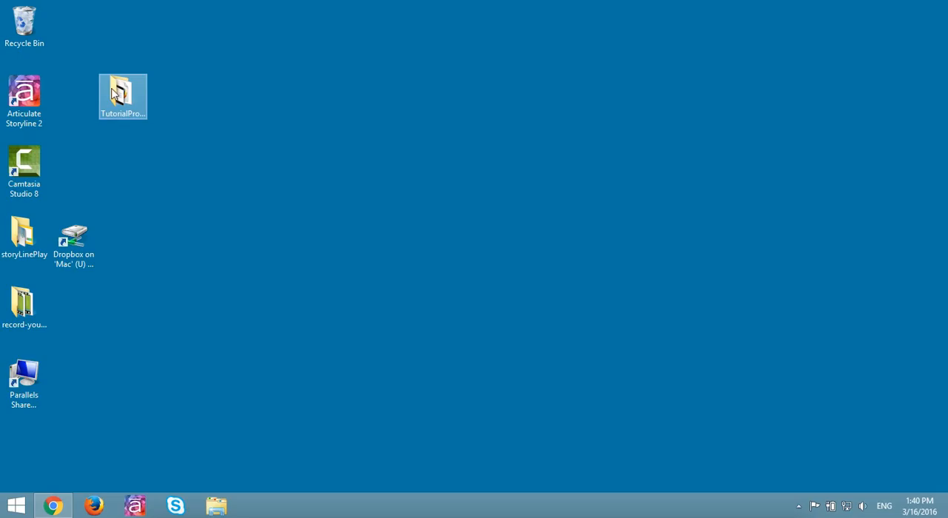
mouse_move(120, 101)
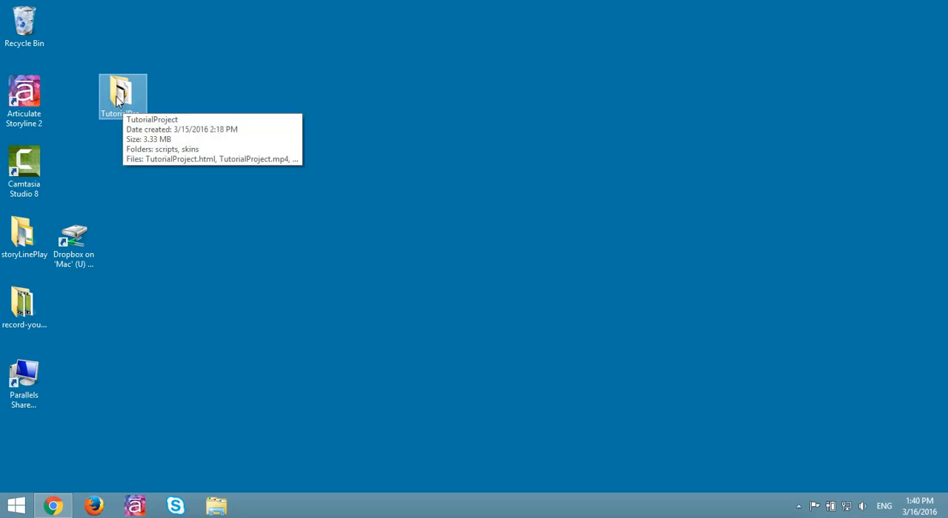
click(122, 96)
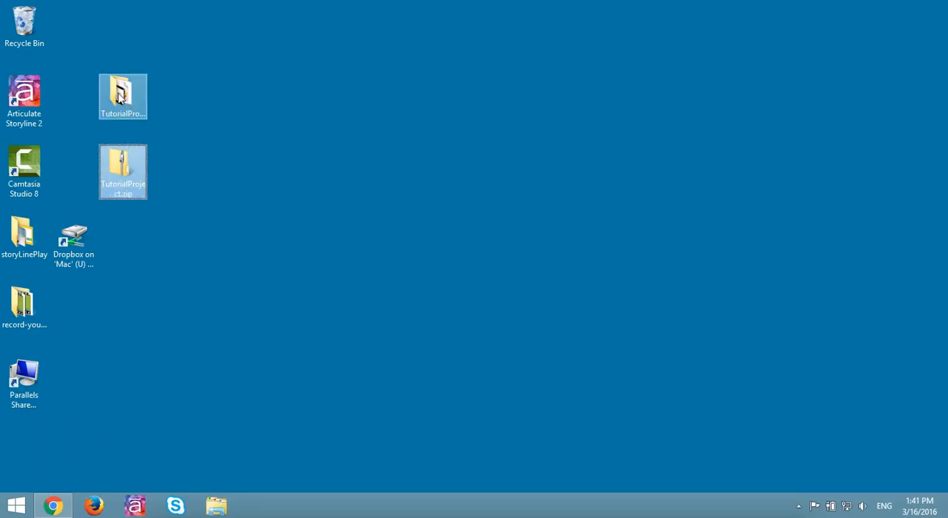
mouse_move(122, 96)
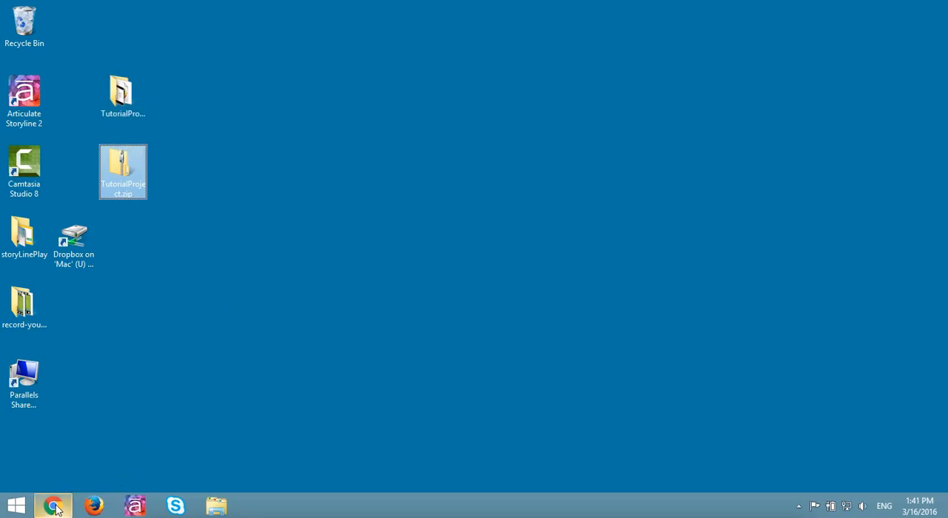
- Reach the course's Manage Files area from the course homepage and start an upload
click(54, 506)
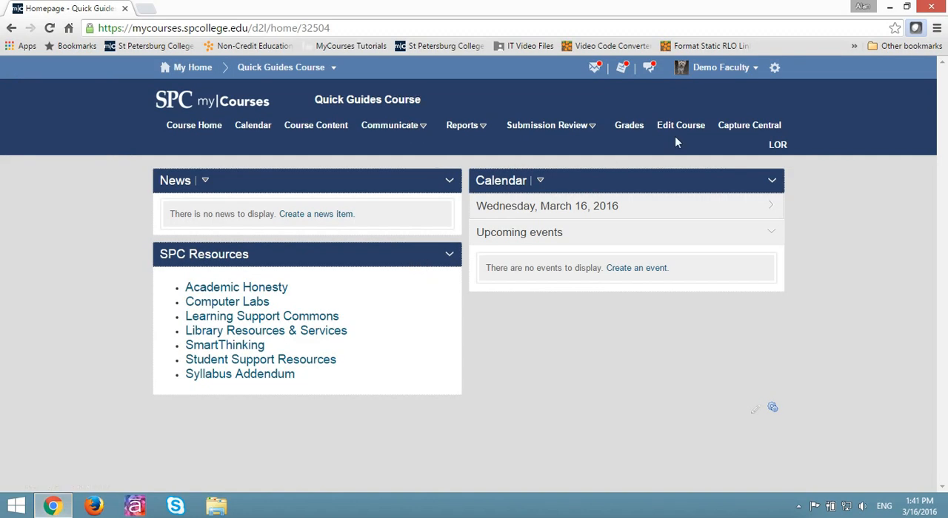
click(680, 124)
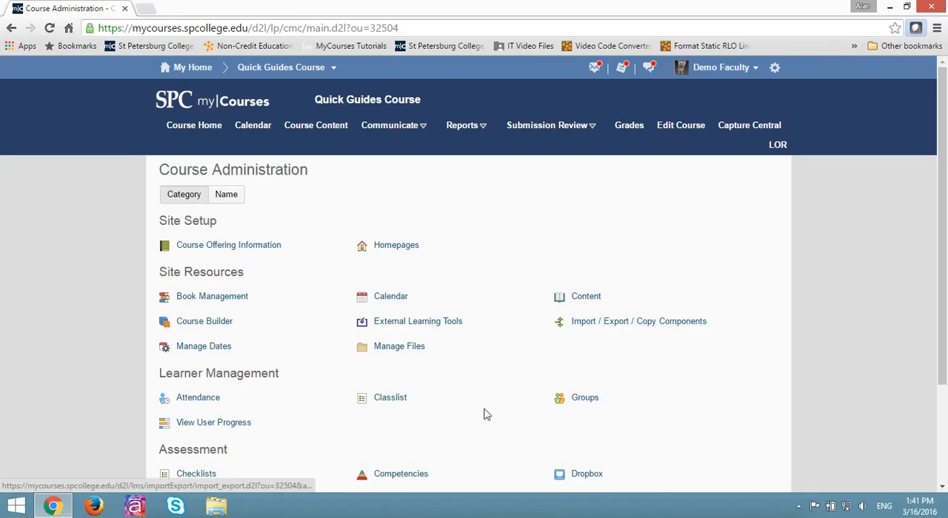
click(399, 347)
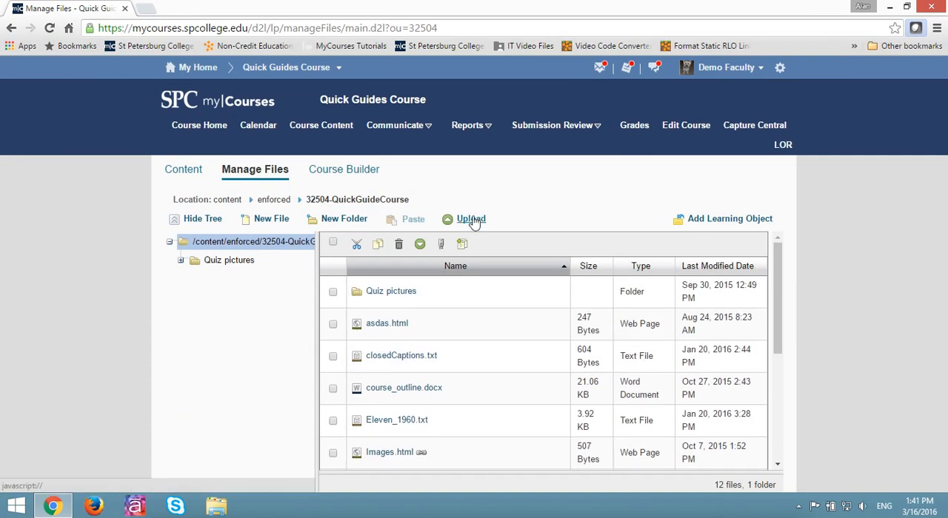
click(471, 219)
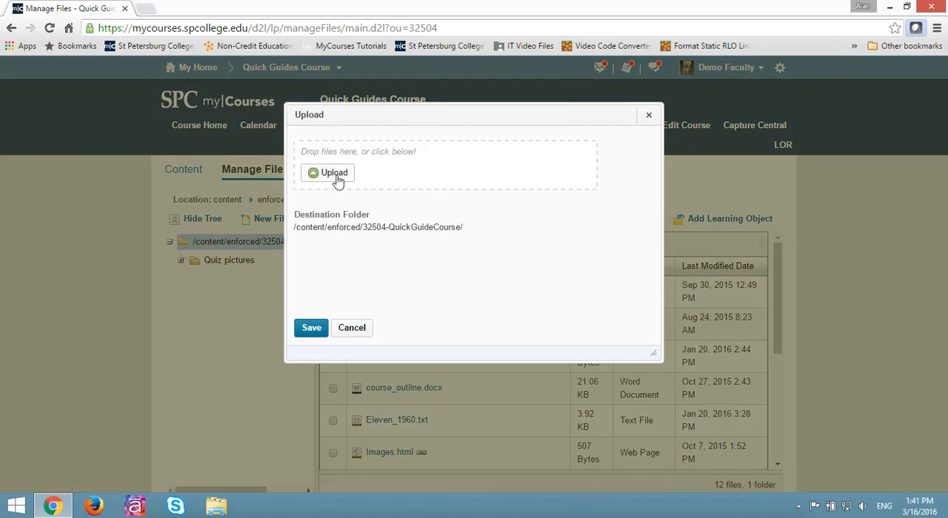
- Attach TutorialProject.zip from the desktop to the Manage Files upload dialog
click(335, 172)
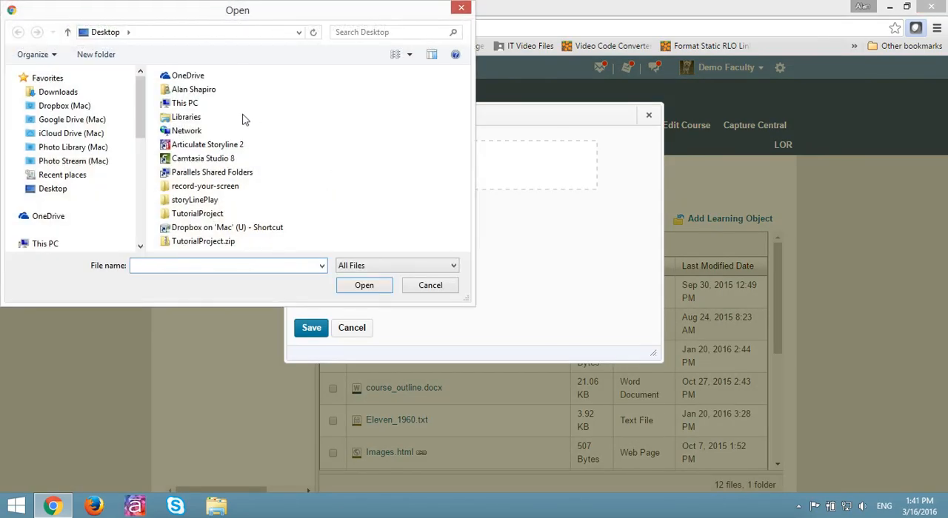
click(205, 242)
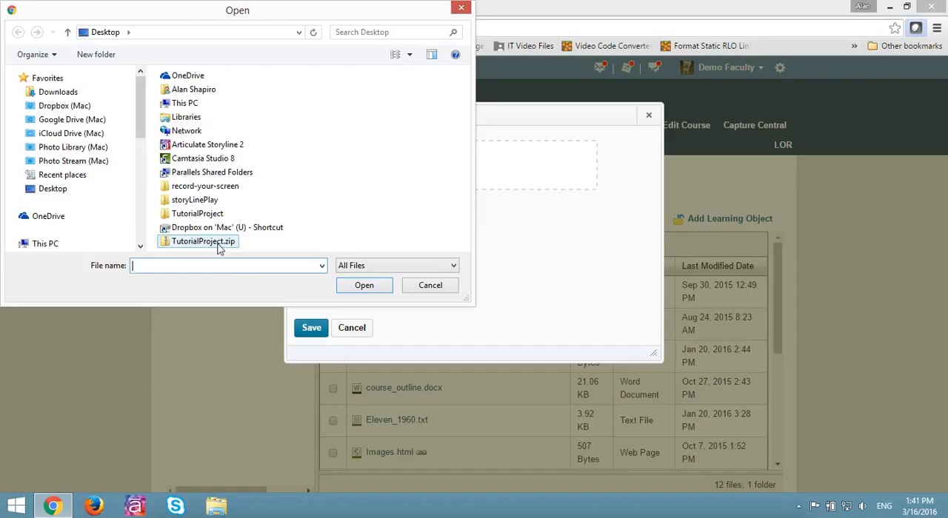
mouse_move(203, 242)
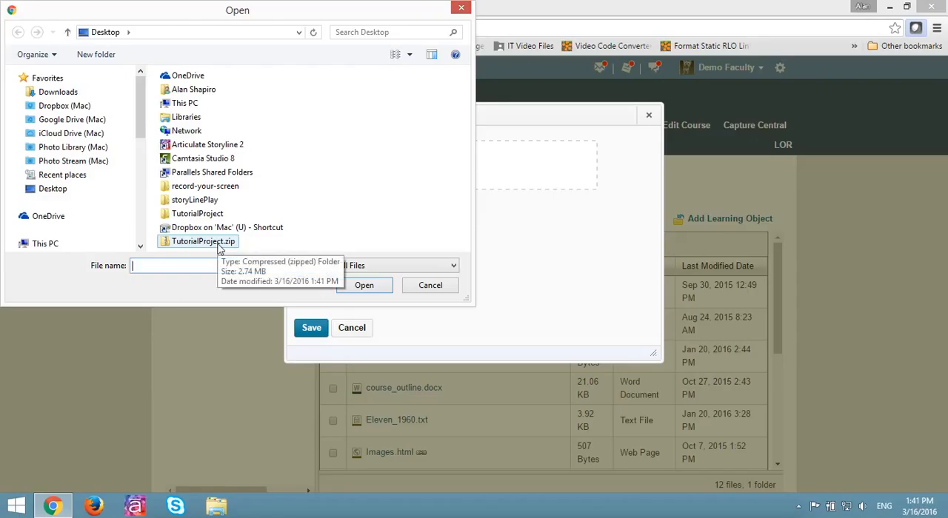
click(202, 240)
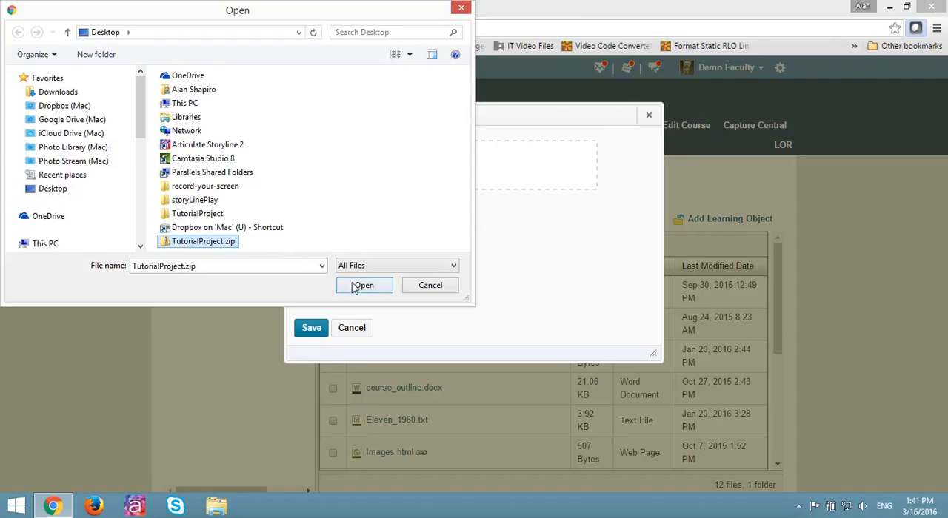
click(364, 286)
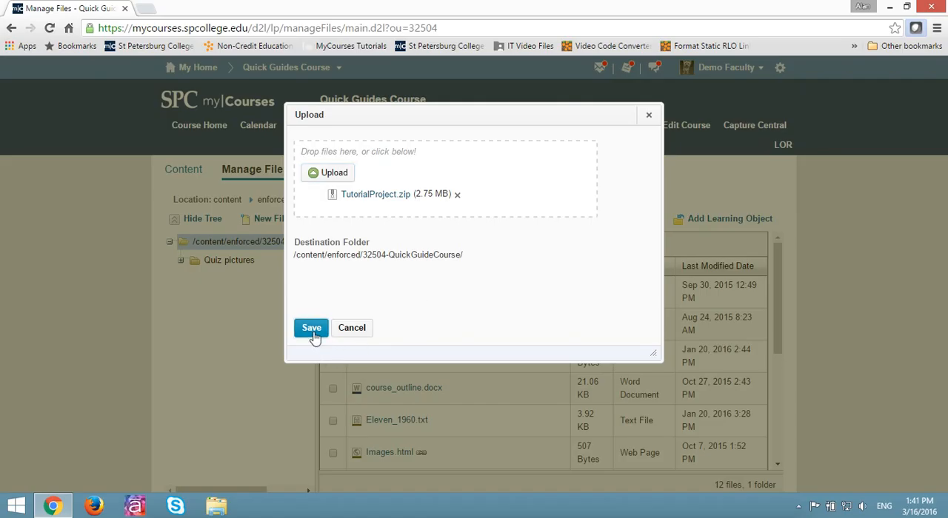
- Save the upload and unzip TutorialProject.zip into a TutorialProject course folder
click(311, 329)
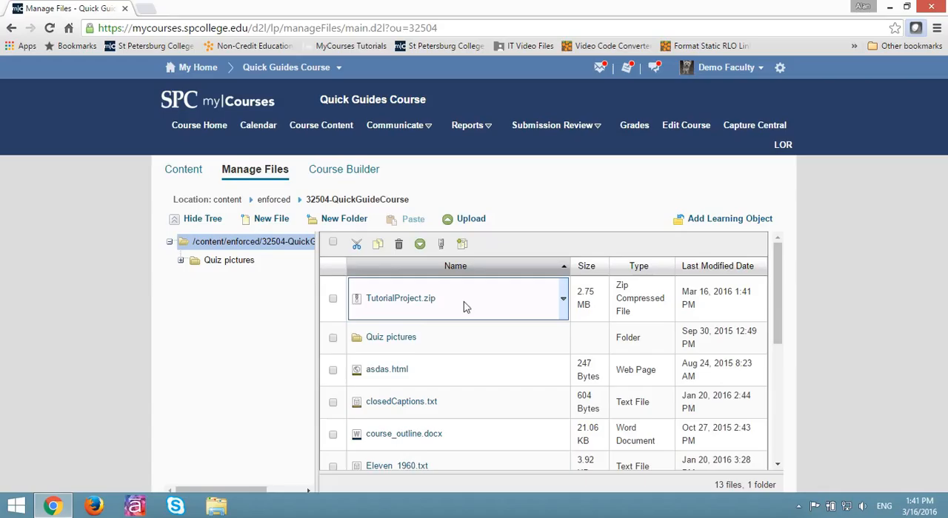
mouse_move(400, 298)
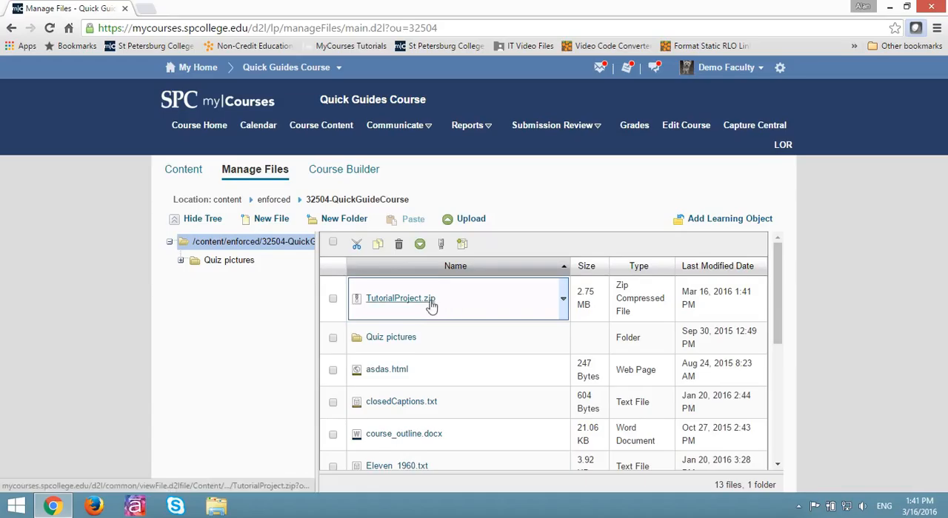
click(563, 300)
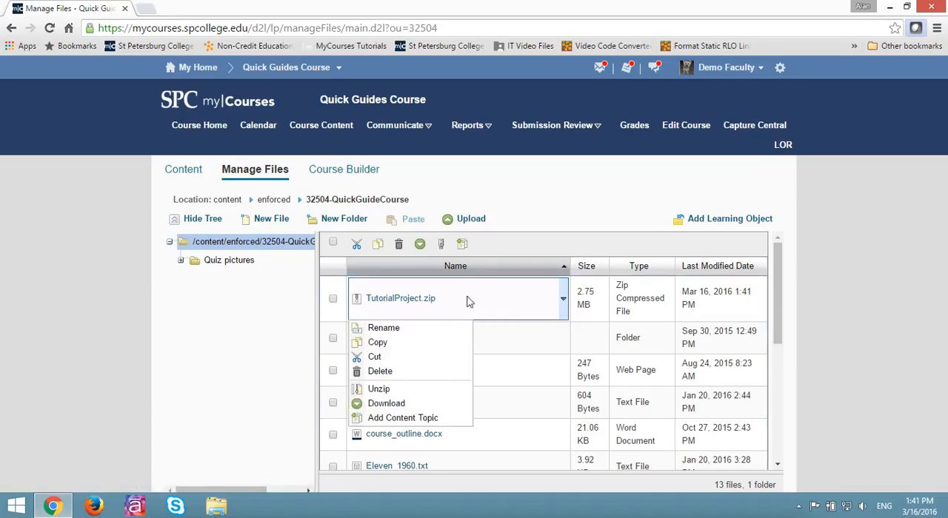
mouse_move(379, 388)
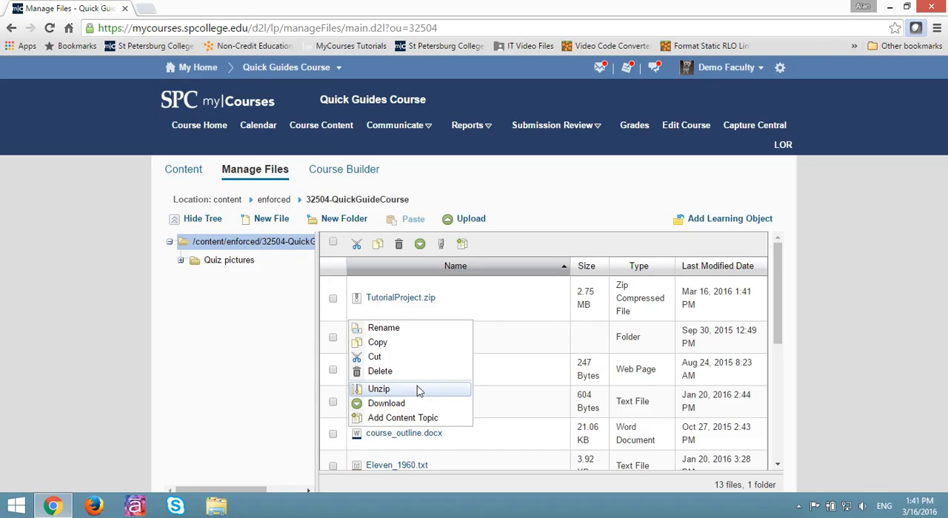
click(380, 388)
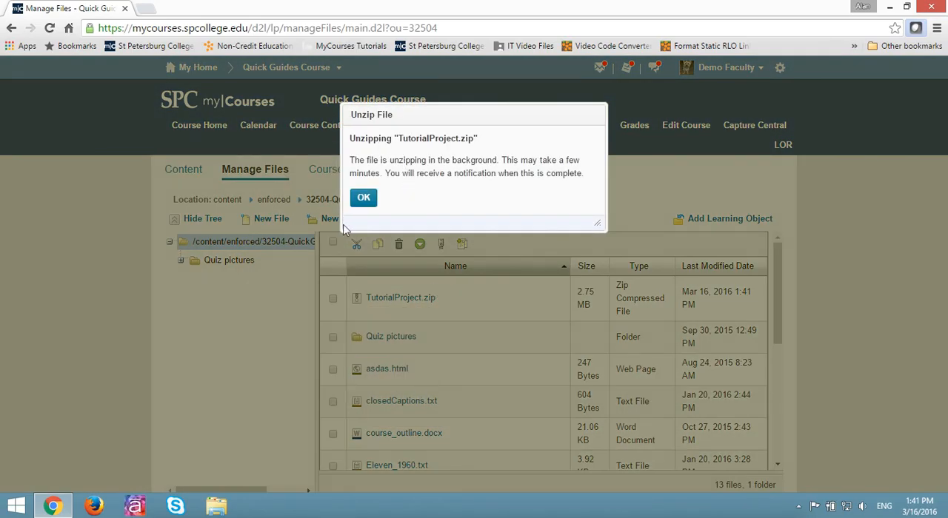
mouse_move(299, 194)
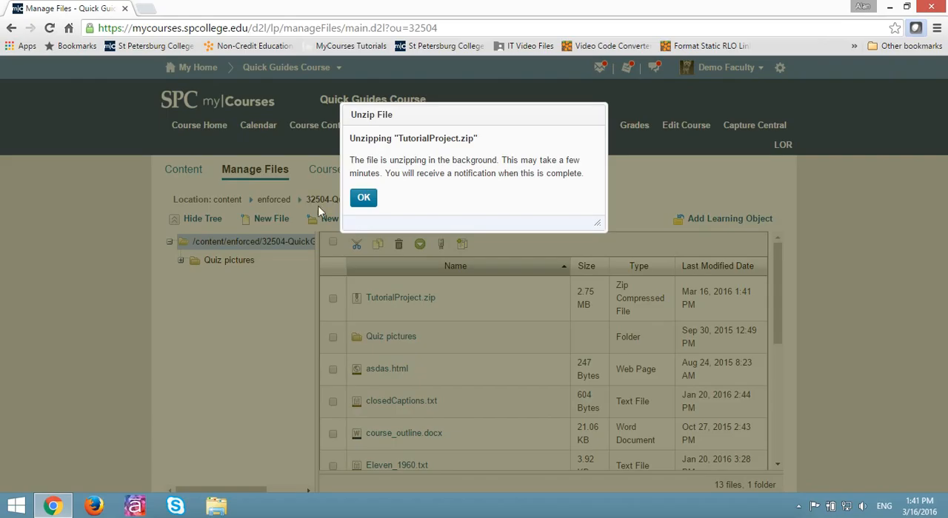
click(365, 198)
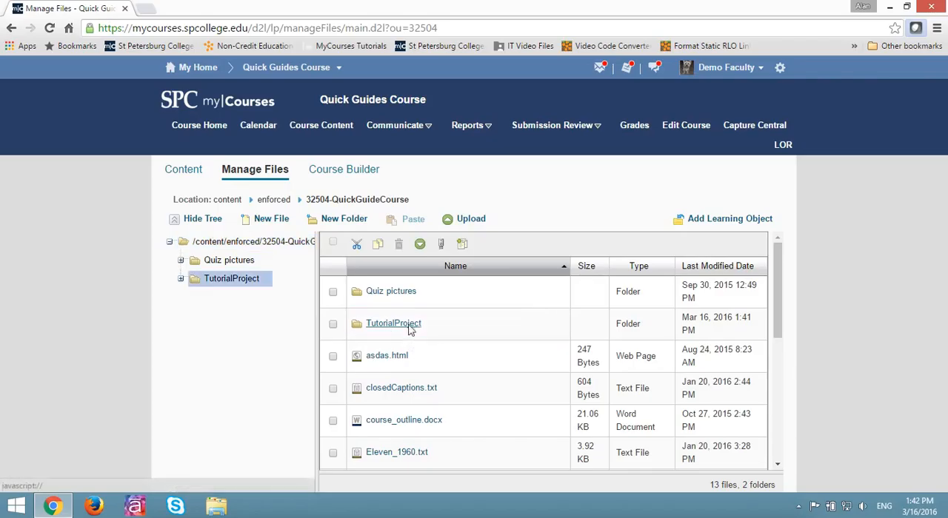
- Add TutorialProject.html from the TutorialProject folder as a new content topic
click(394, 324)
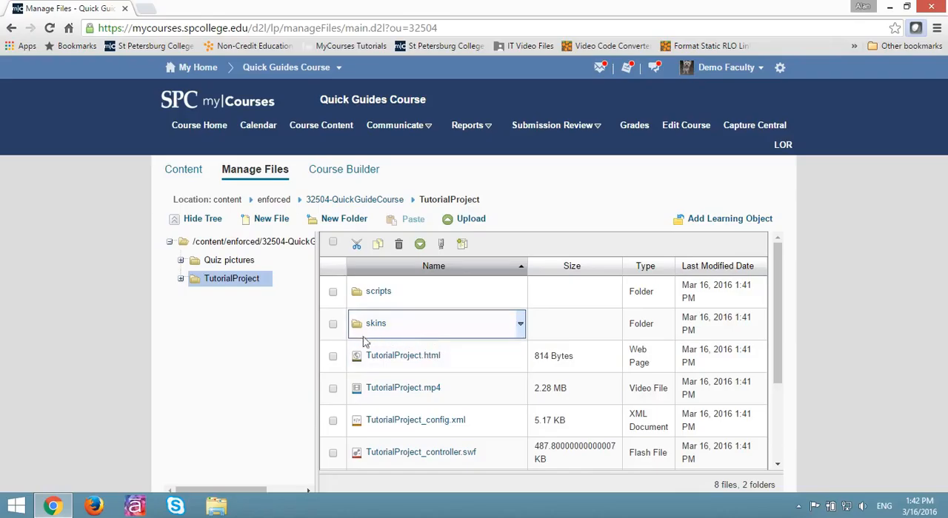
mouse_move(403, 355)
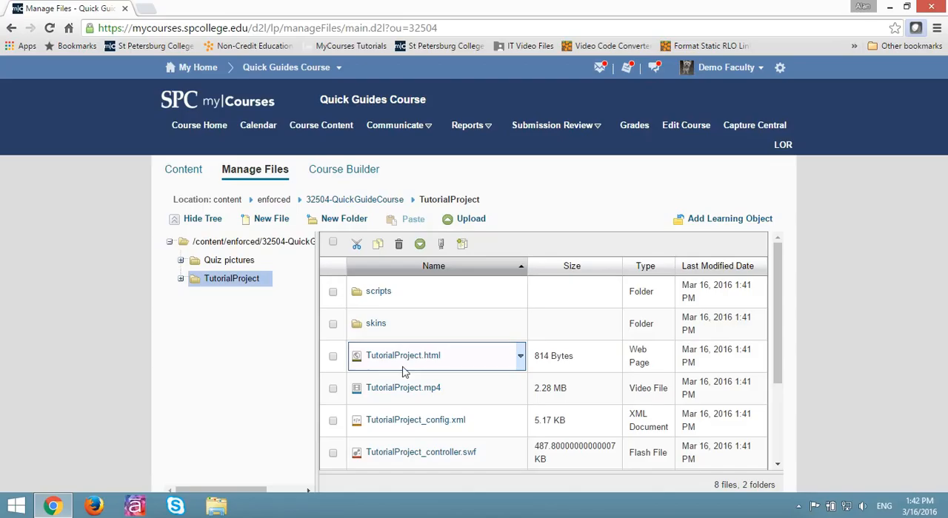
mouse_move(477, 357)
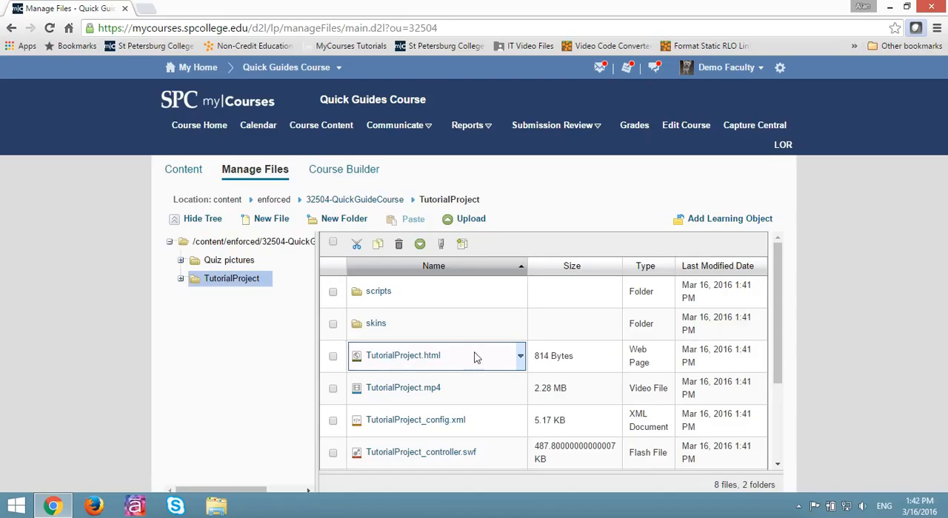
click(520, 355)
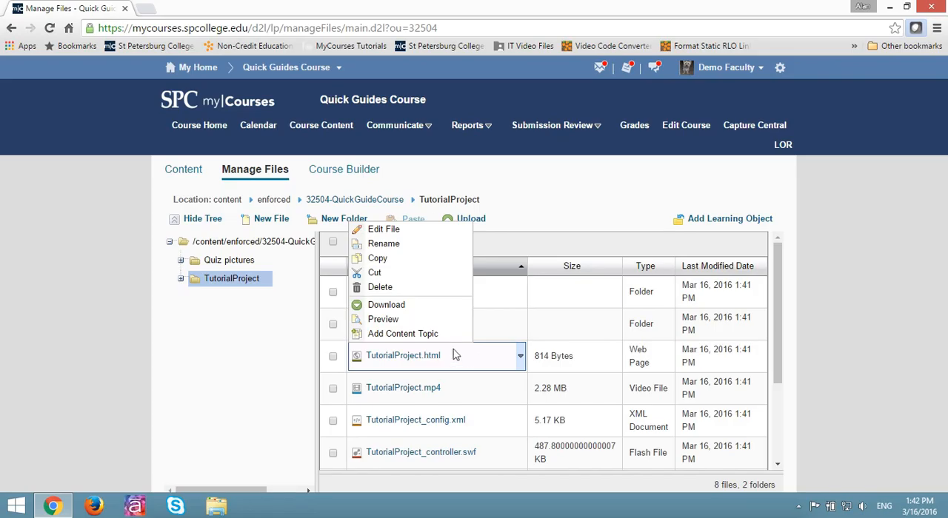
click(402, 333)
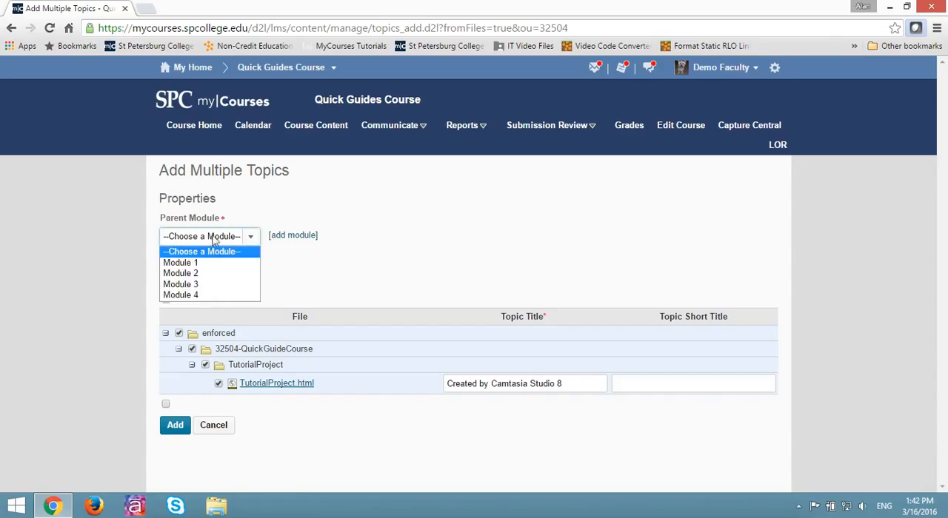
- Place the topic in Module 1 titled 'Tutorial Project', add it, and return to Course Content
click(180, 264)
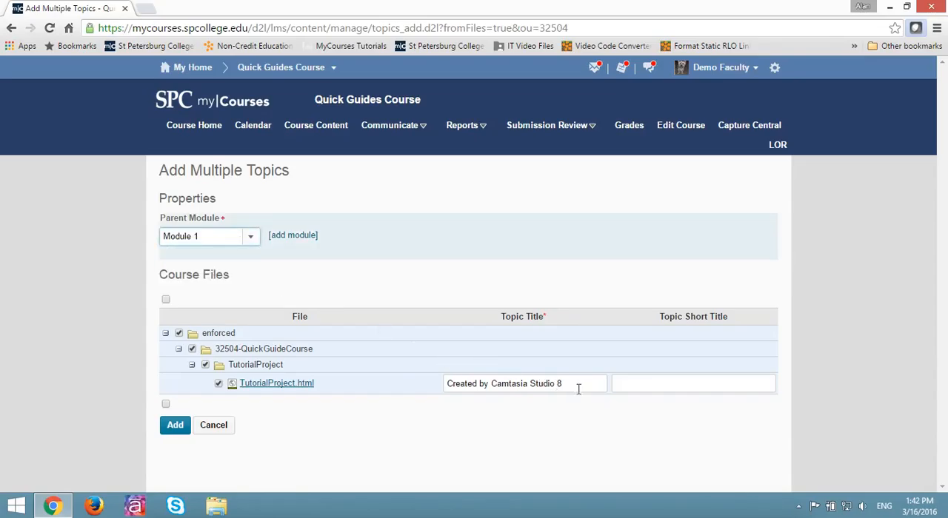
triple_click(525, 384)
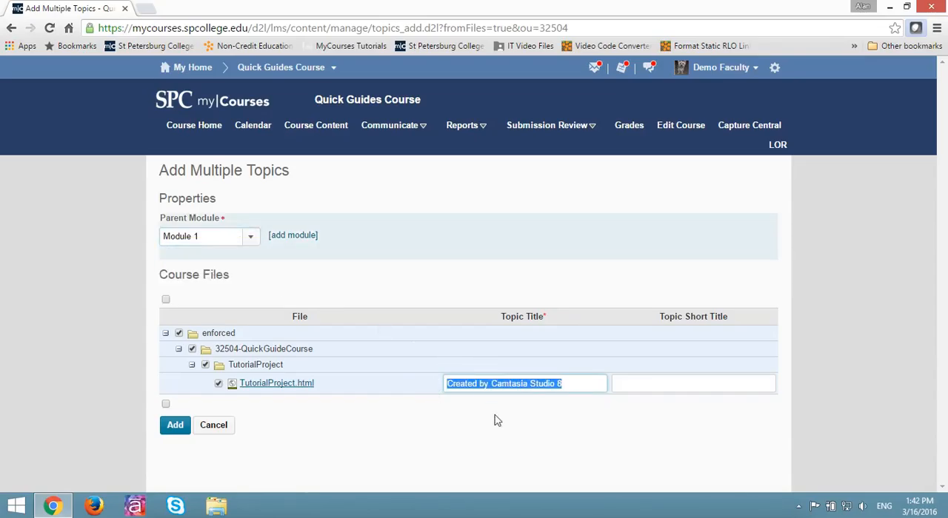
text(Tutorial)
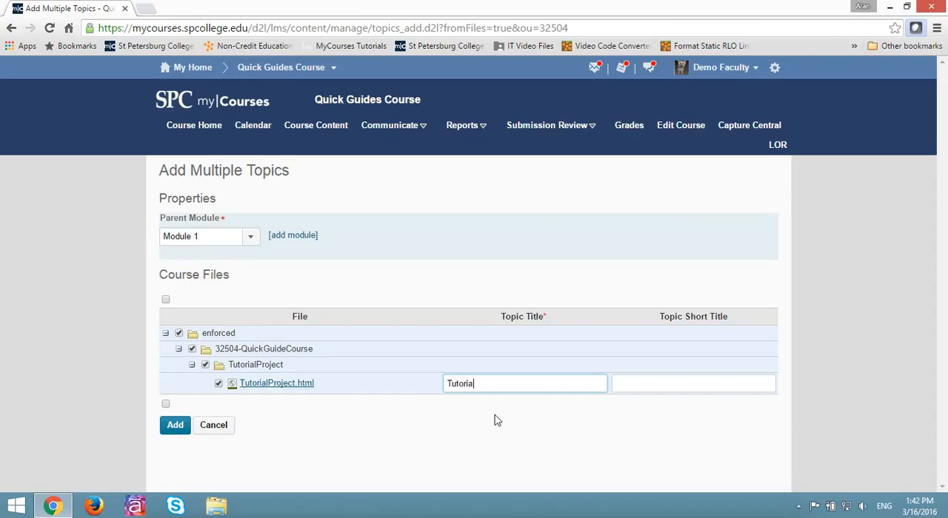
key(Backspace)
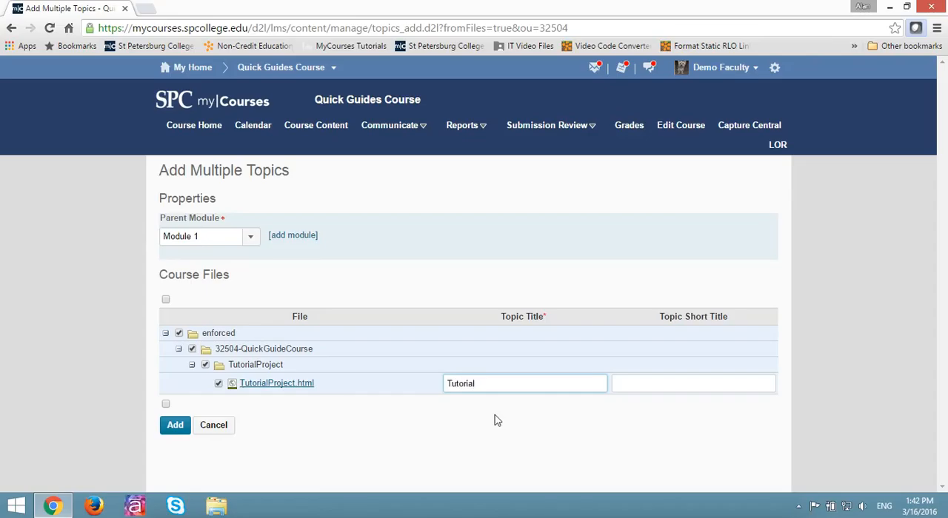
text(Project)
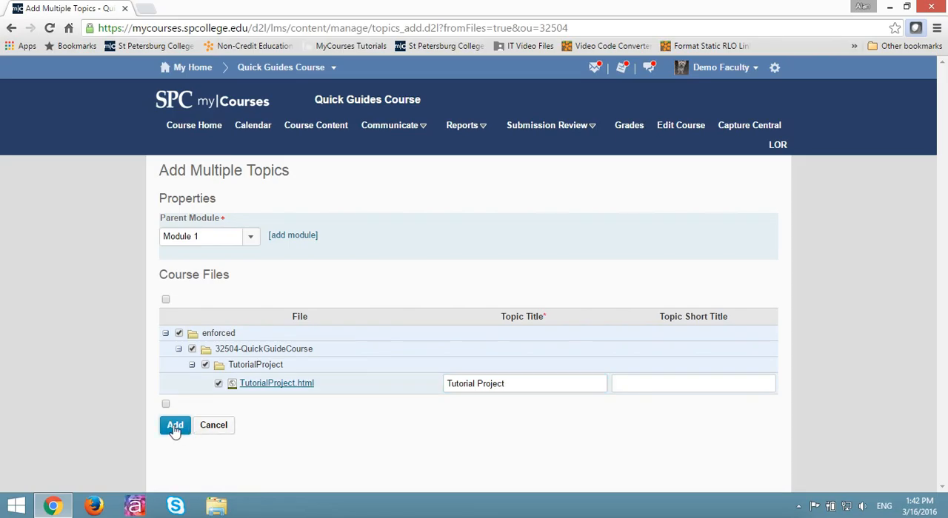
click(175, 425)
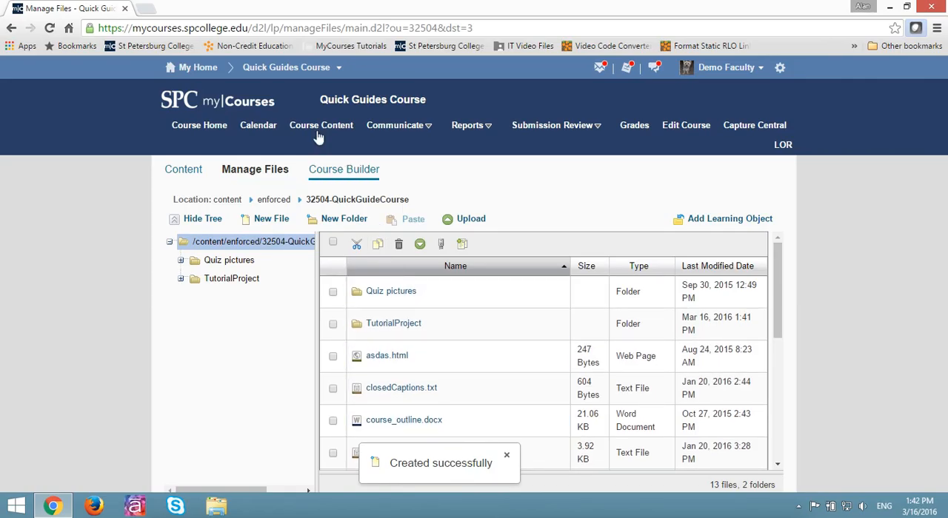
click(320, 125)
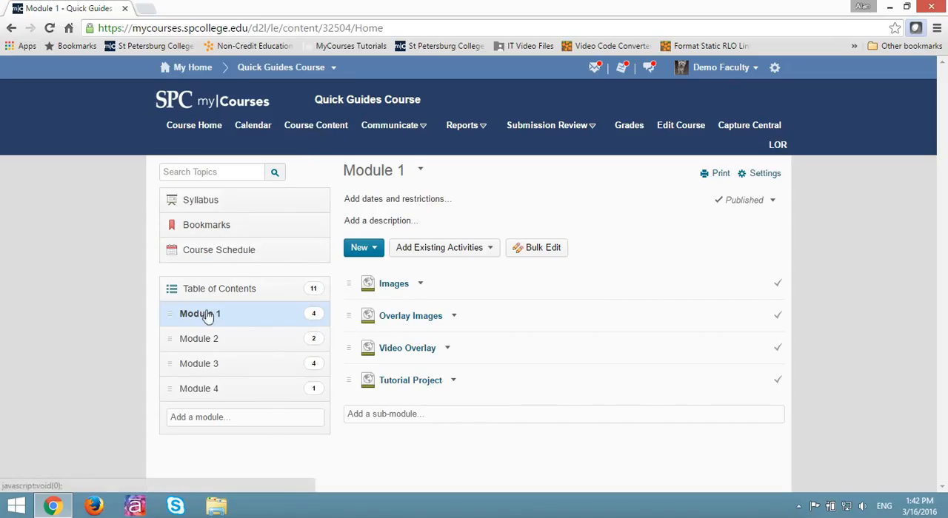
mouse_move(411, 379)
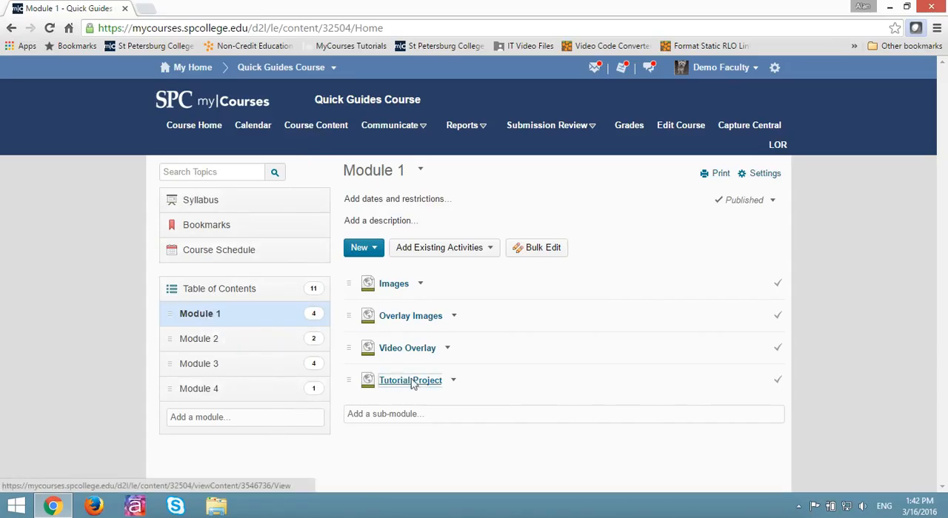
- Open the Tutorial Project topic in Module 1 to show its embedded video
click(410, 379)
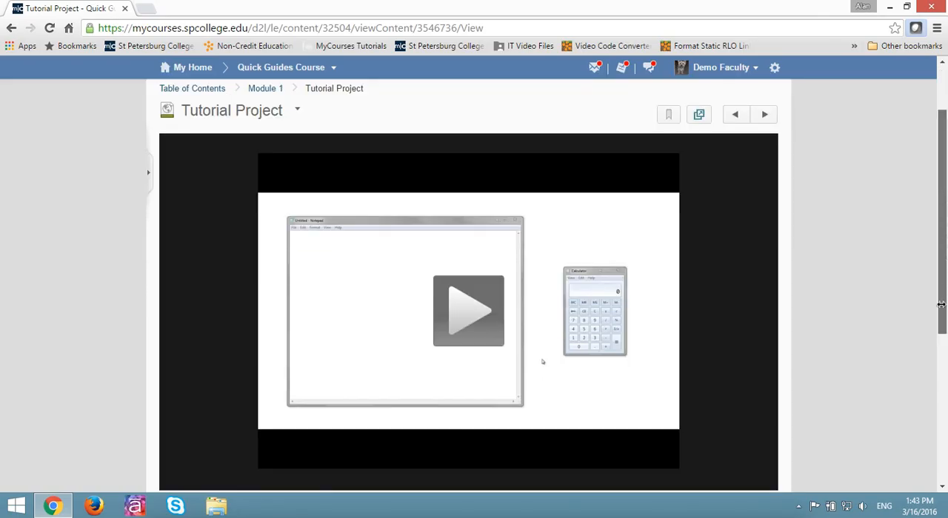
- Play the video, answer the sky (Blue) and War of 1812 quiz questions, submit, resume and pause
click(468, 311)
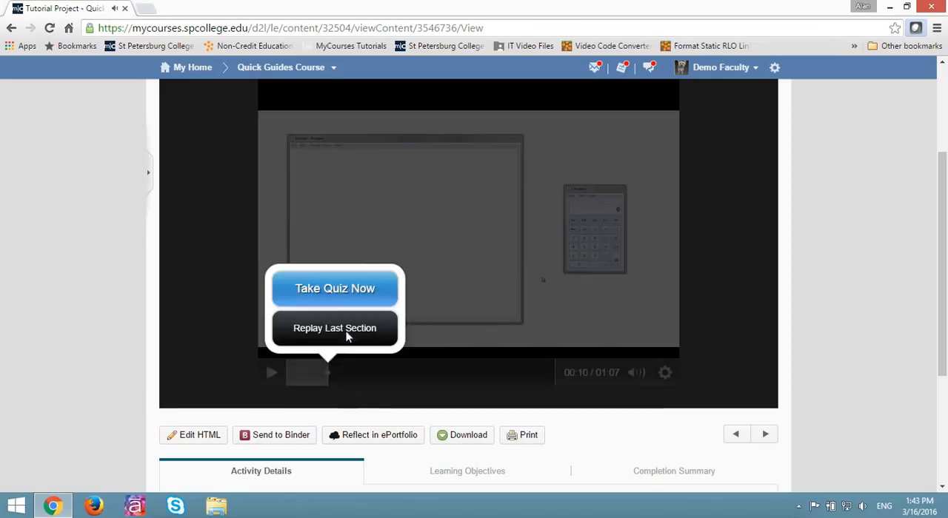
click(335, 287)
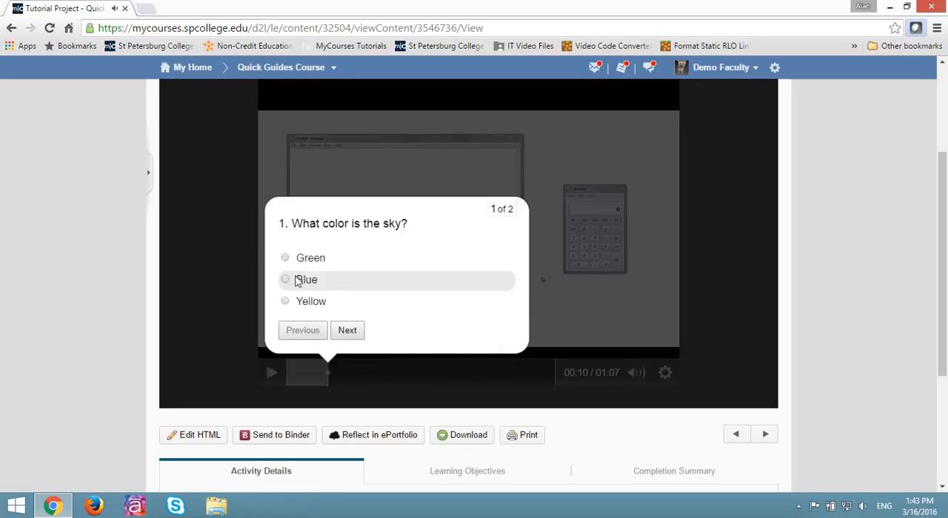
click(346, 330)
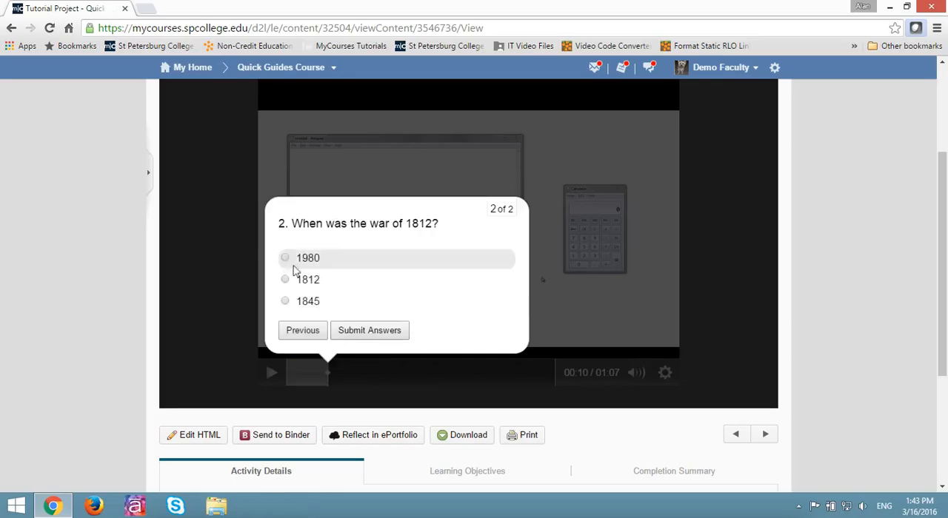
click(369, 330)
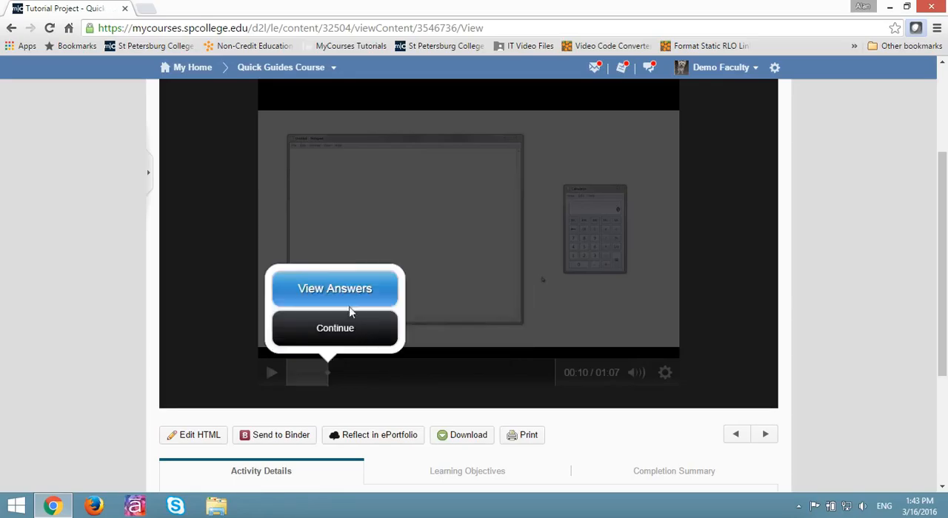
click(335, 287)
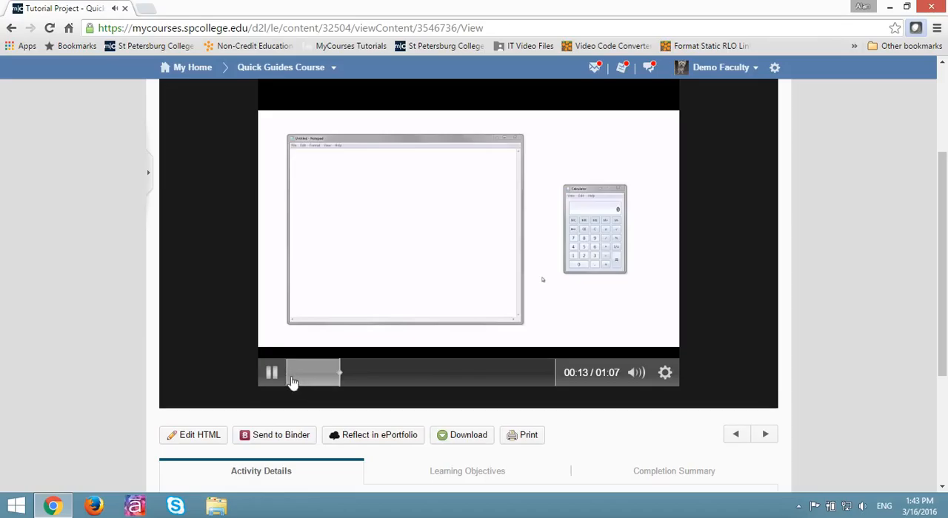
click(272, 372)
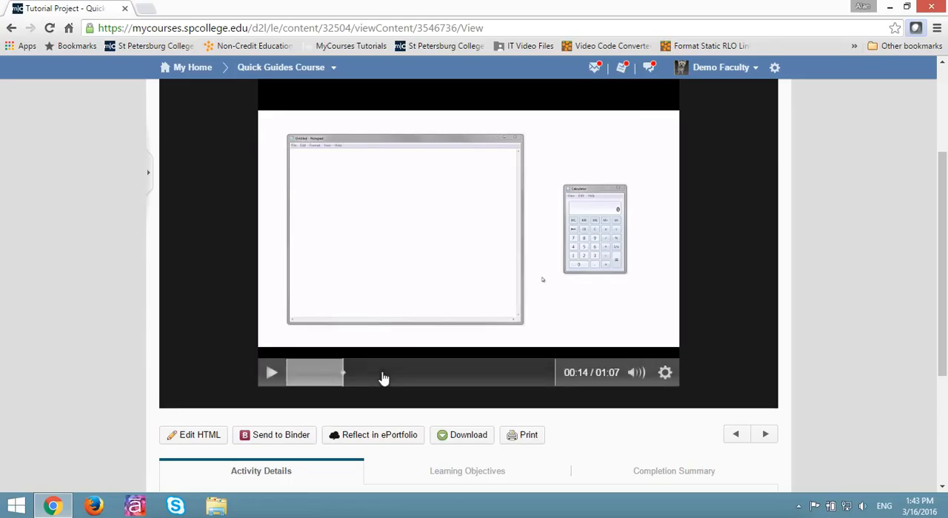
mouse_move(889, 263)
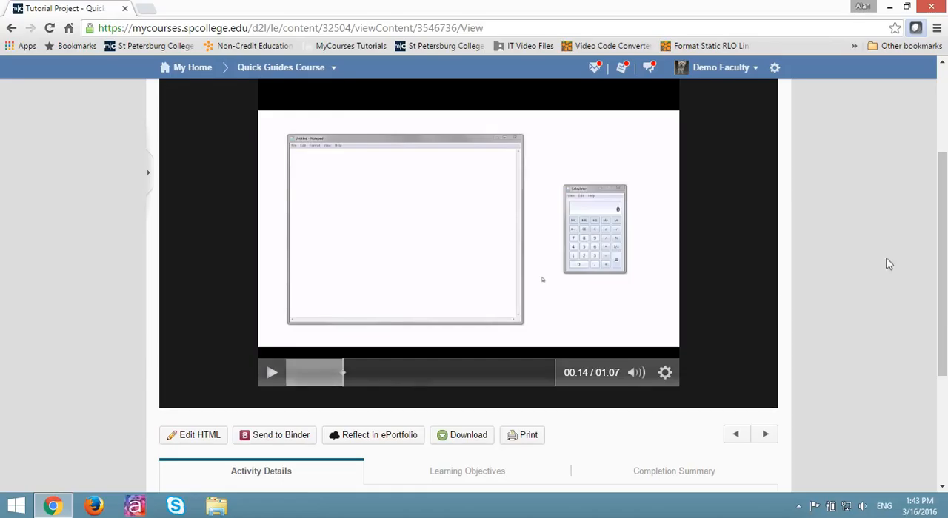